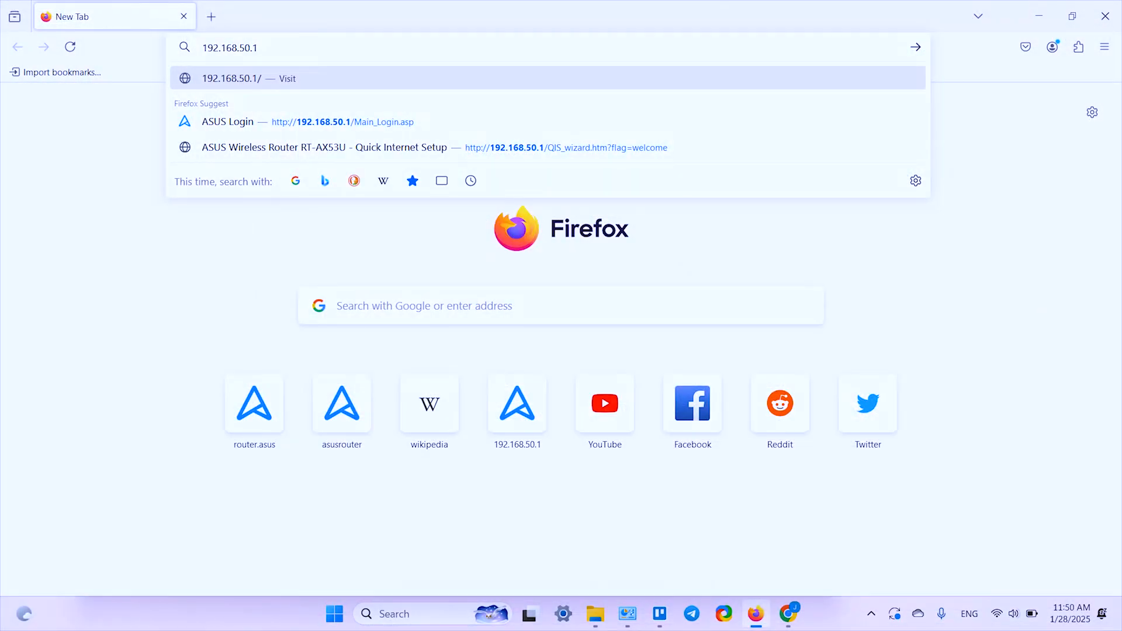
- Go to router.asus.com and sign in with the admin username and password
text(router.asus.com/Main_Login.asp)
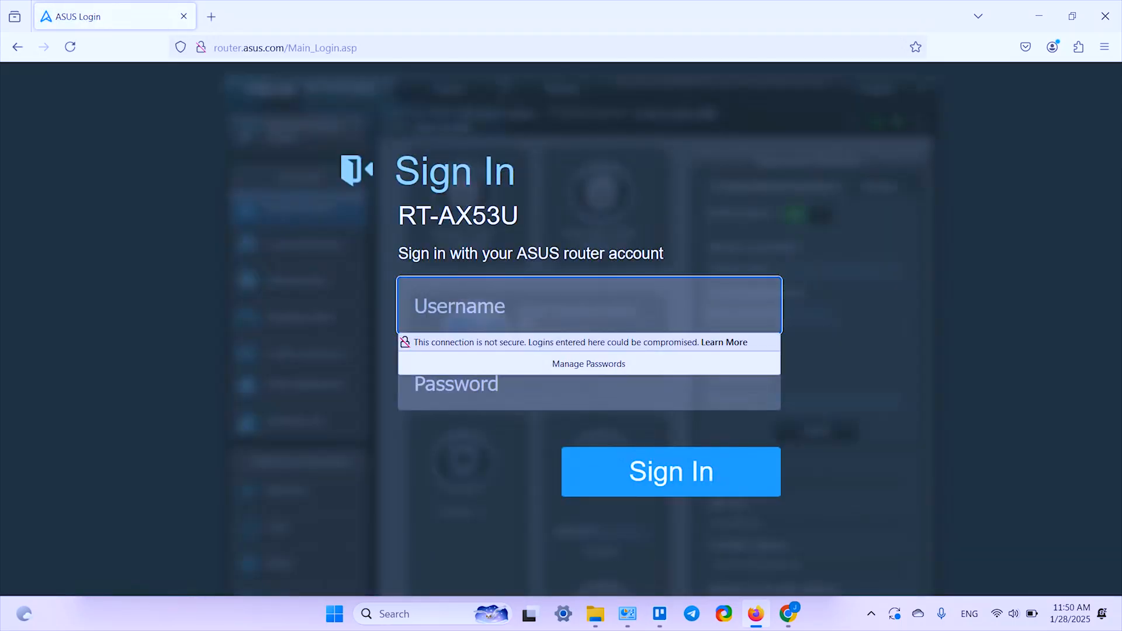
text(ad)
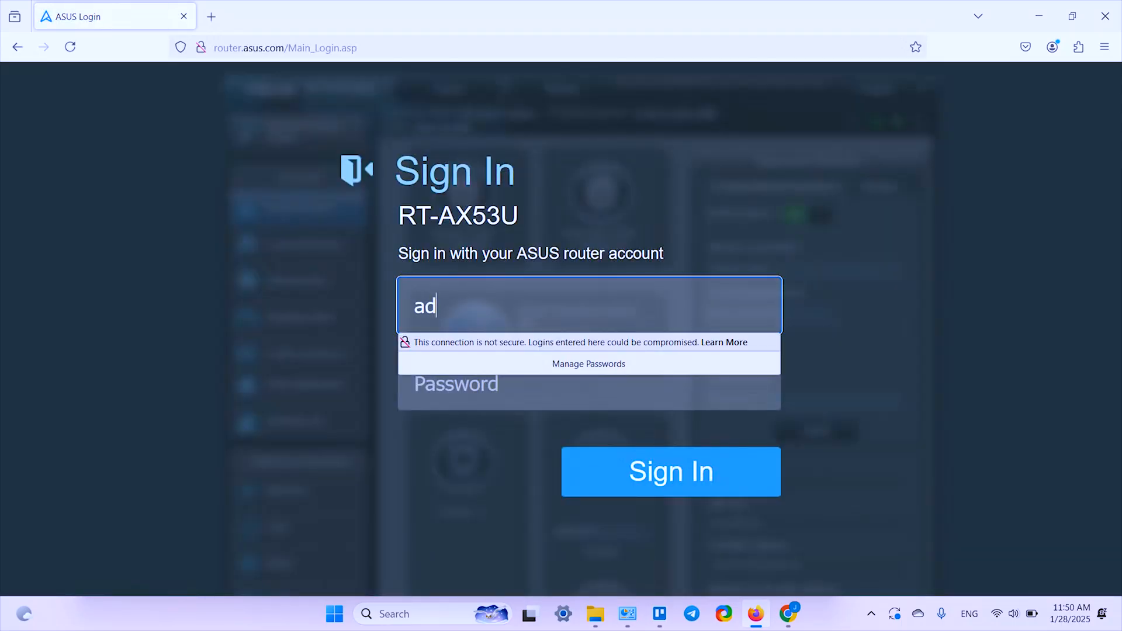
text(min)
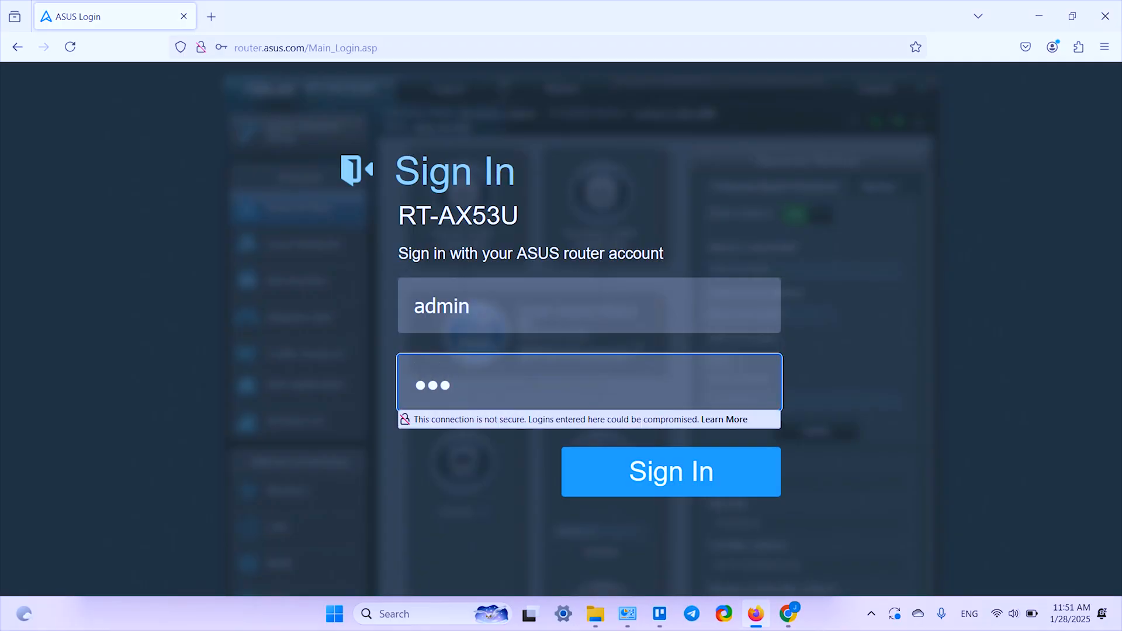
click(670, 471)
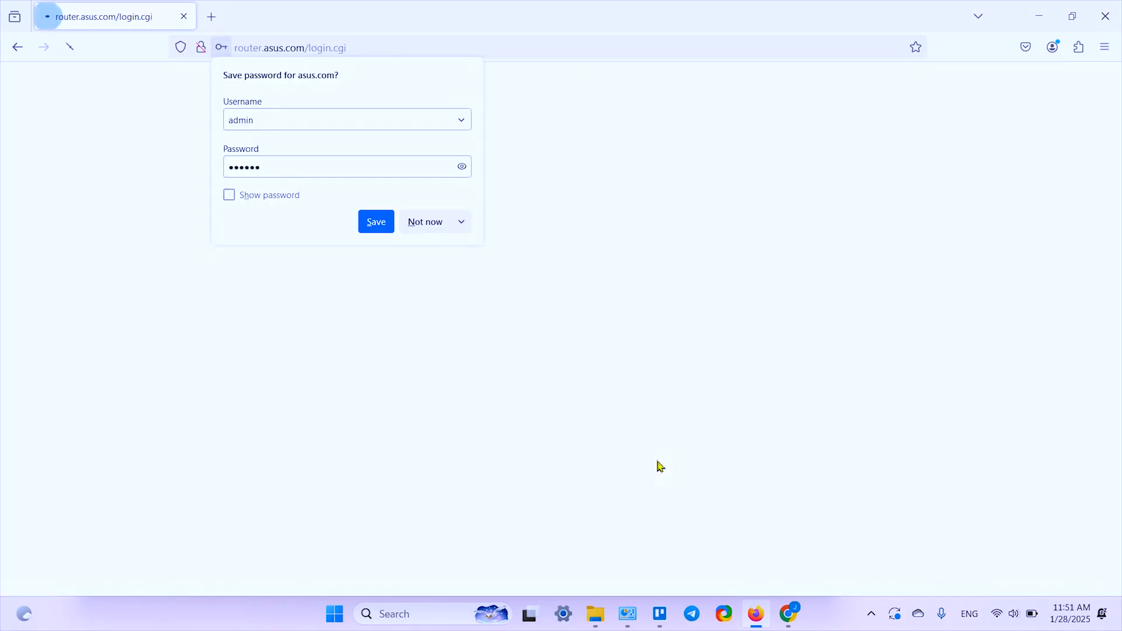
- Decline the save-password prompt and reach Administration's Restore/Save/Upload Setting page
click(424, 221)
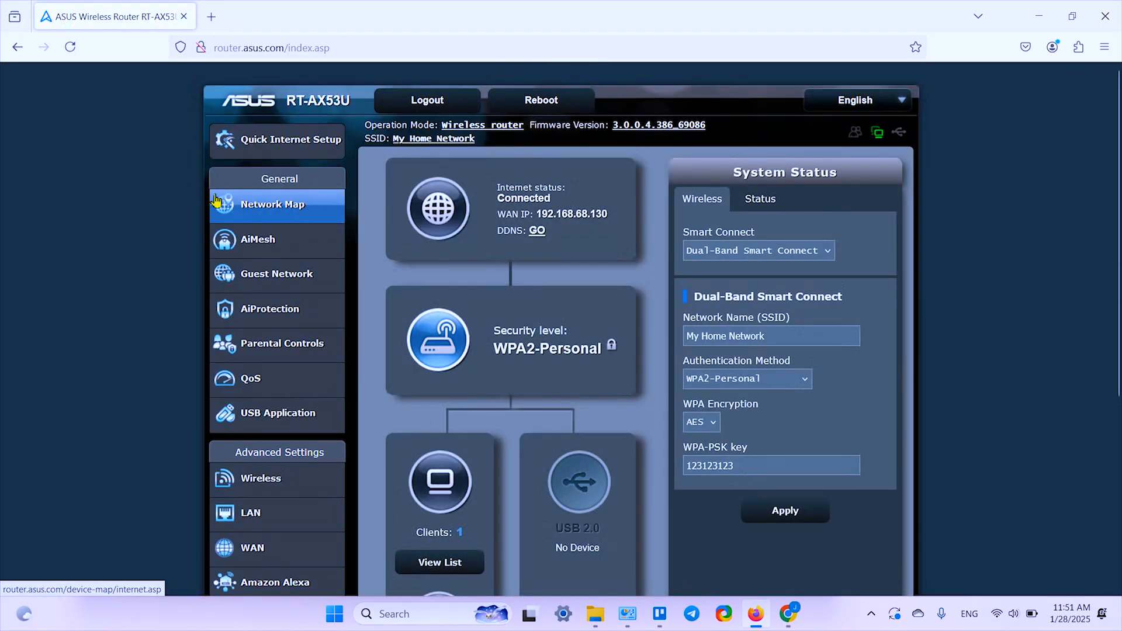
scroll(down, 3)
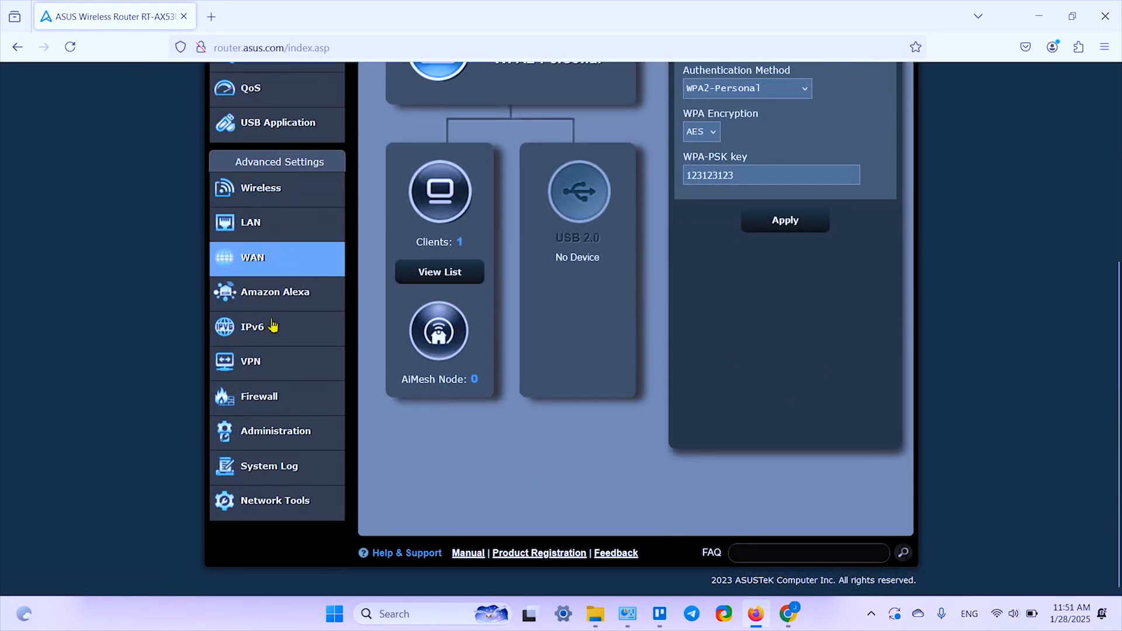
click(276, 431)
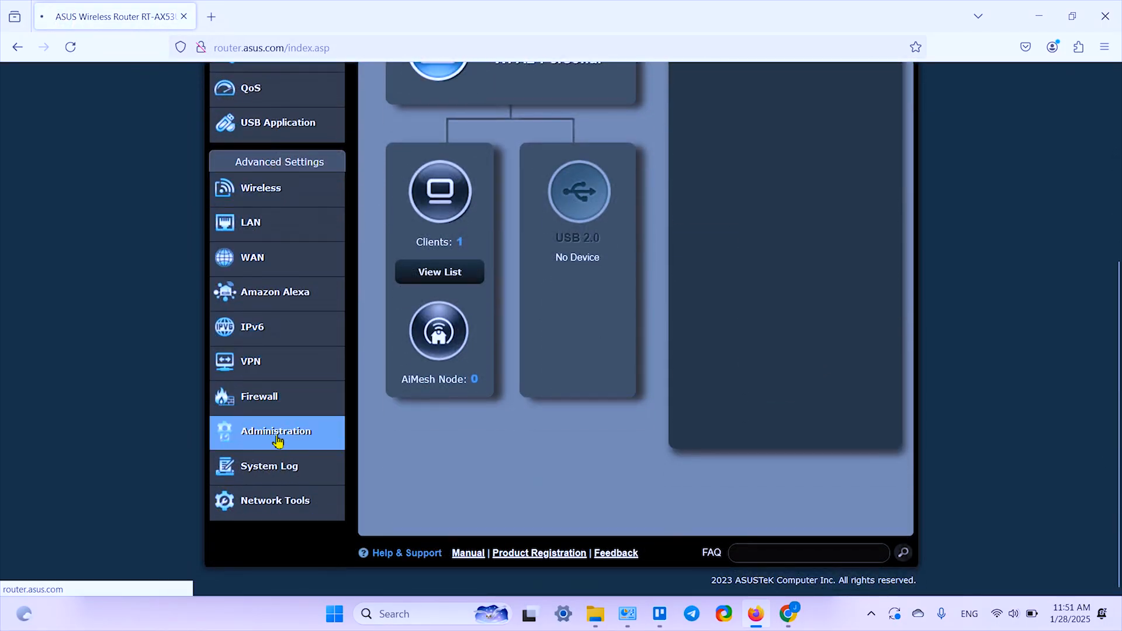
click(275, 431)
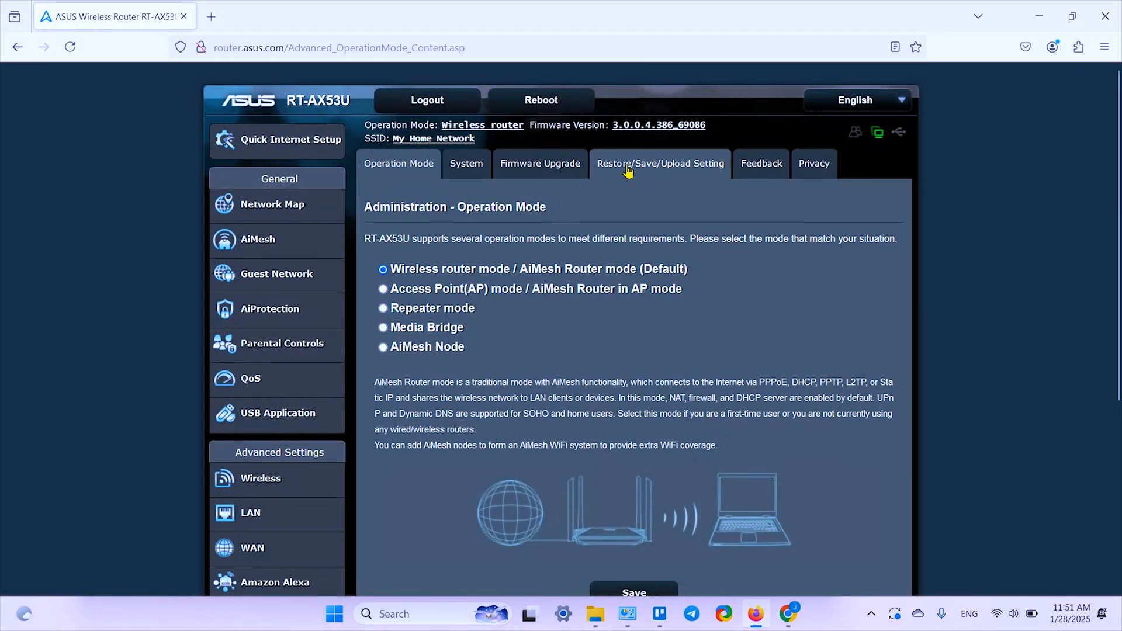
mouse_move(669, 170)
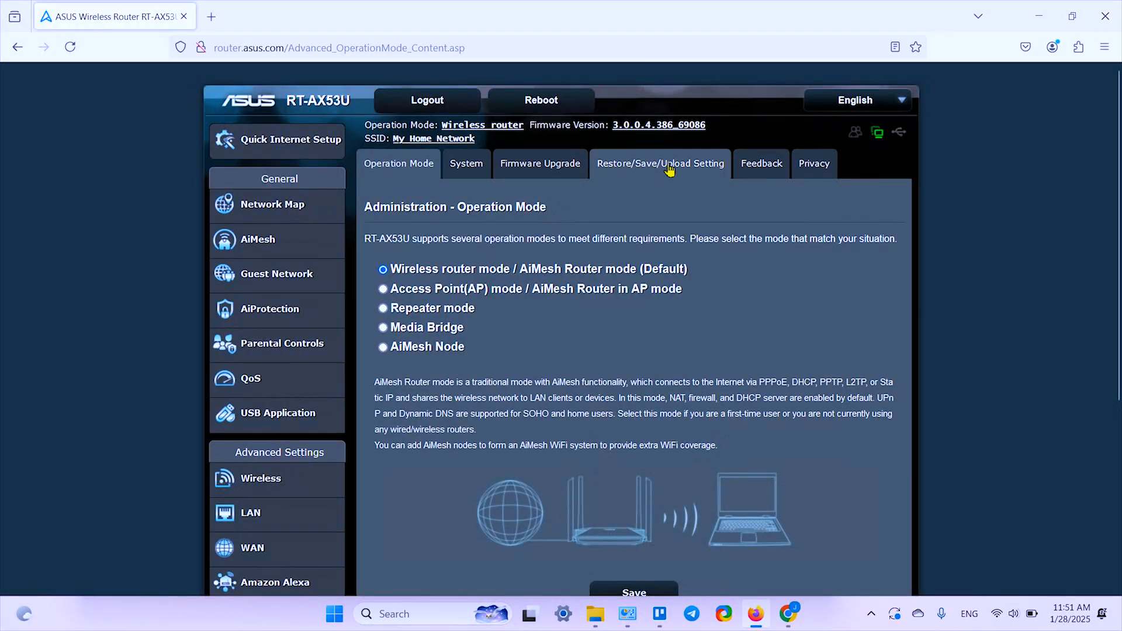
click(660, 164)
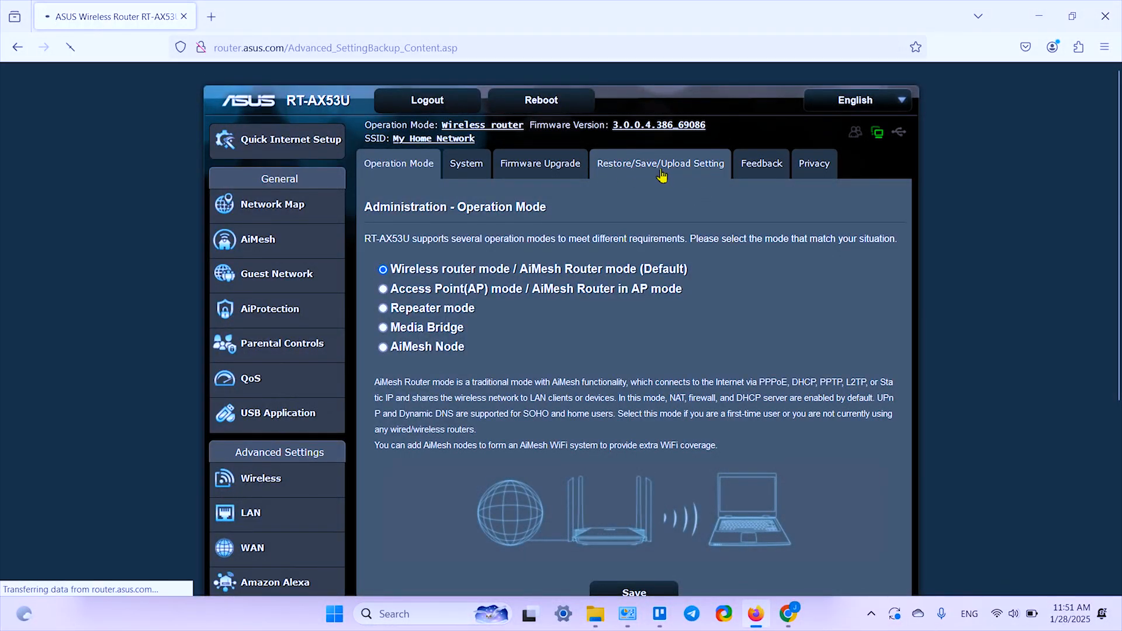
- Download the current router settings as Settings_RT-AX53U.CFG (37.0 KB)
click(659, 163)
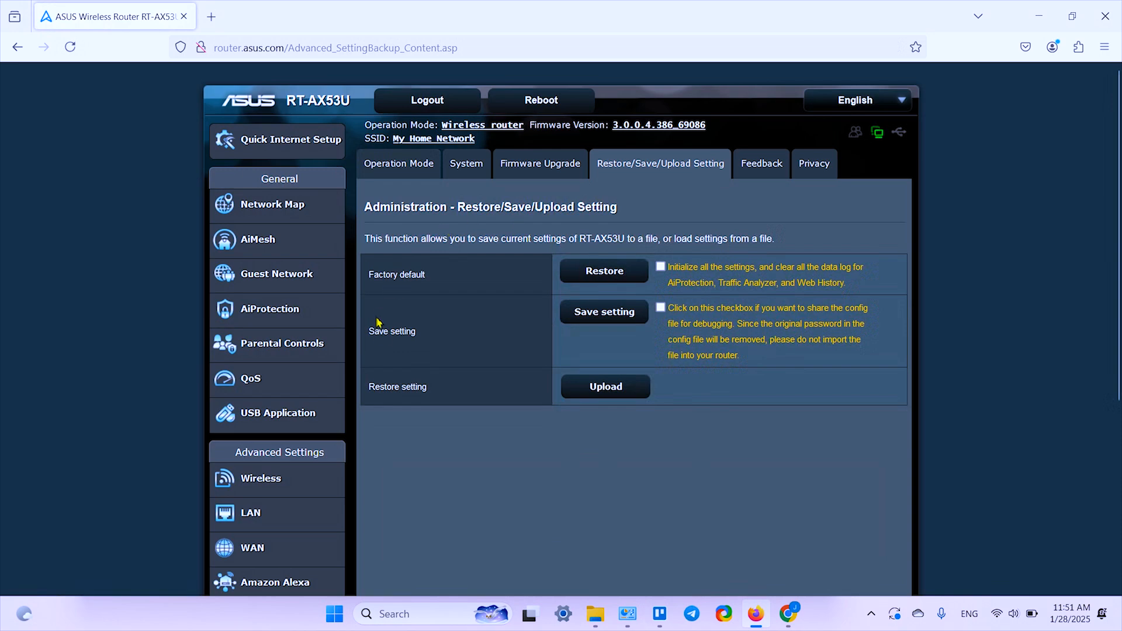
click(603, 311)
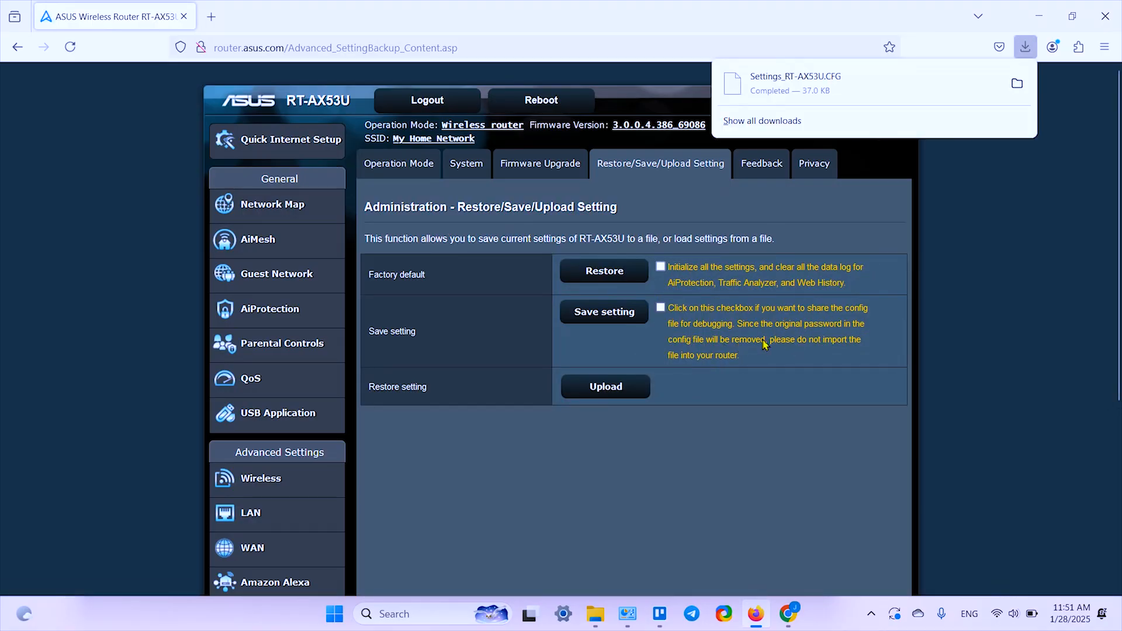
mouse_move(671, 368)
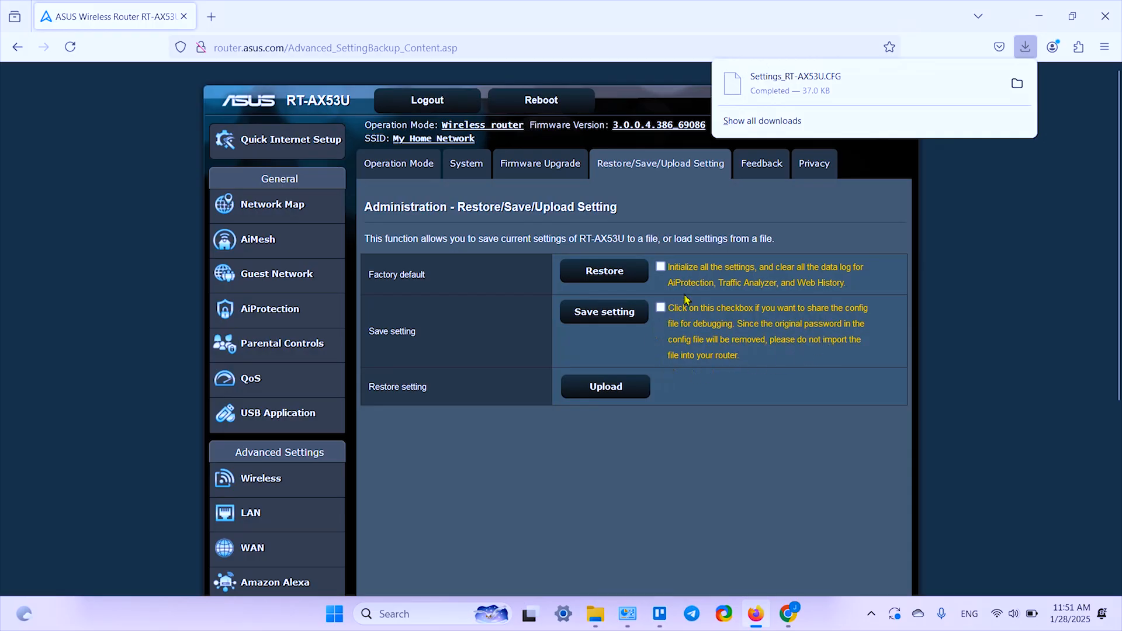
mouse_move(644, 353)
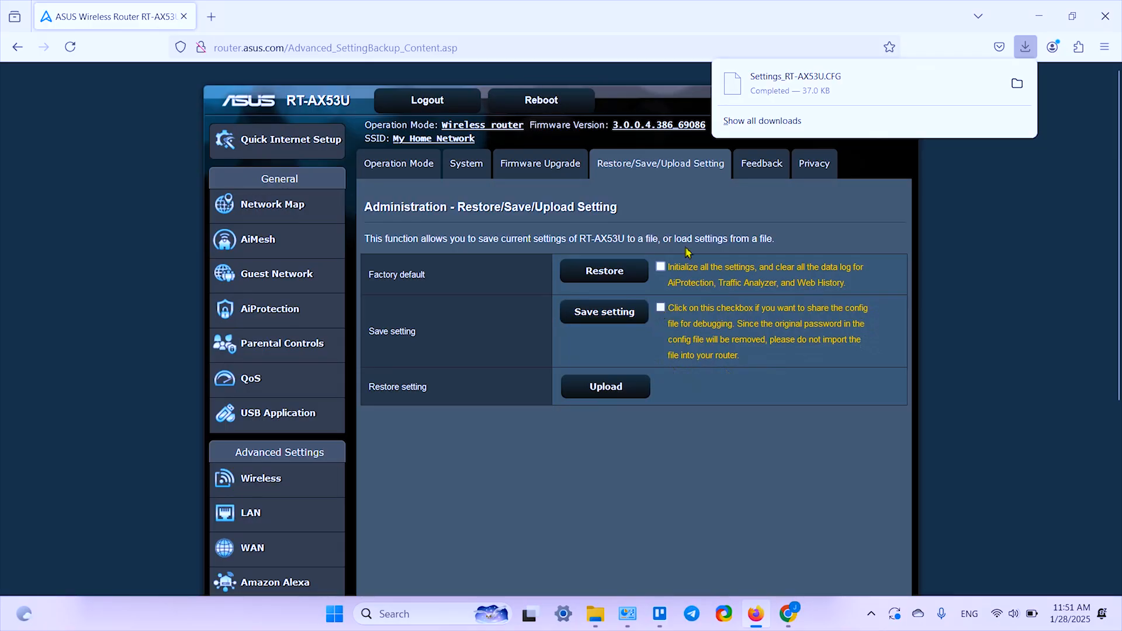
mouse_move(823, 83)
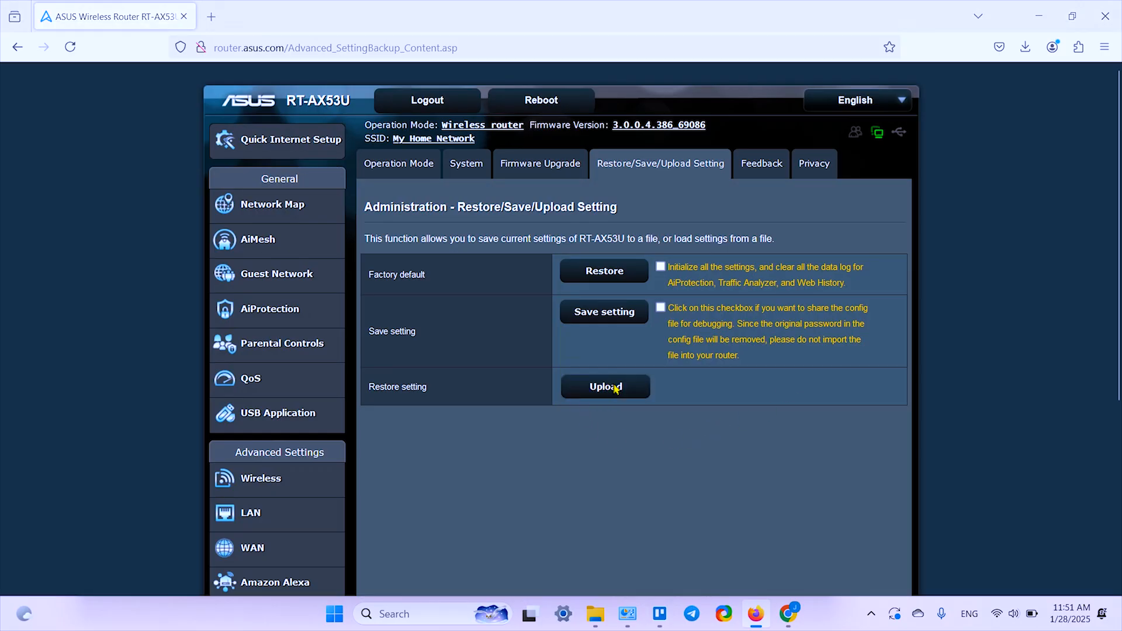
- Upload Settings_RT-AX53U.CFG from Downloads and confirm restoring the router settings
click(604, 386)
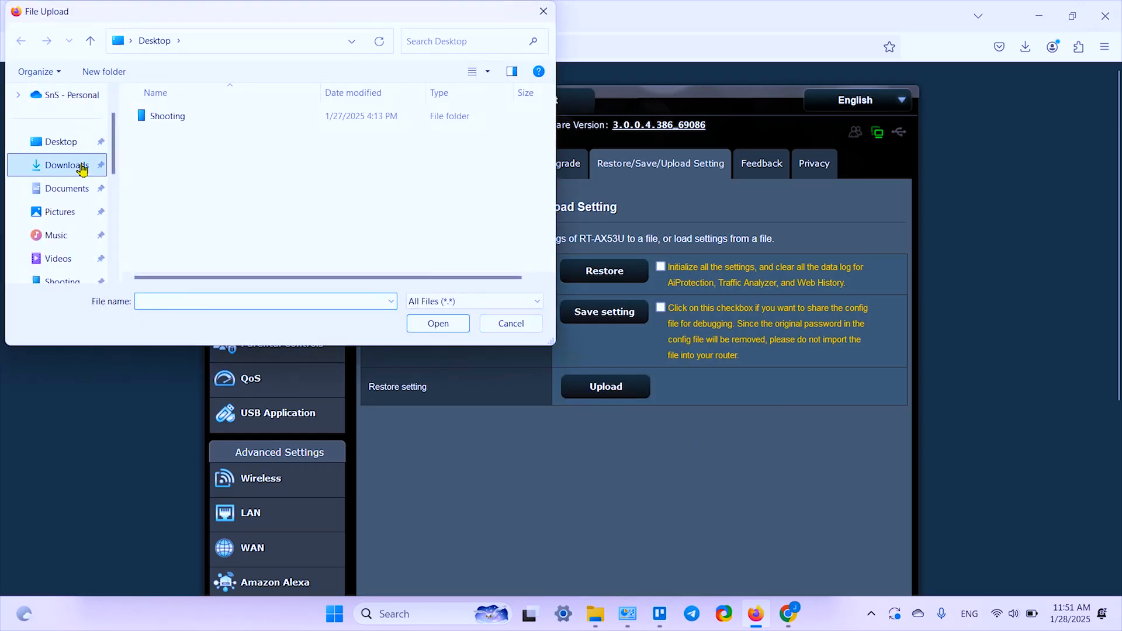
click(68, 164)
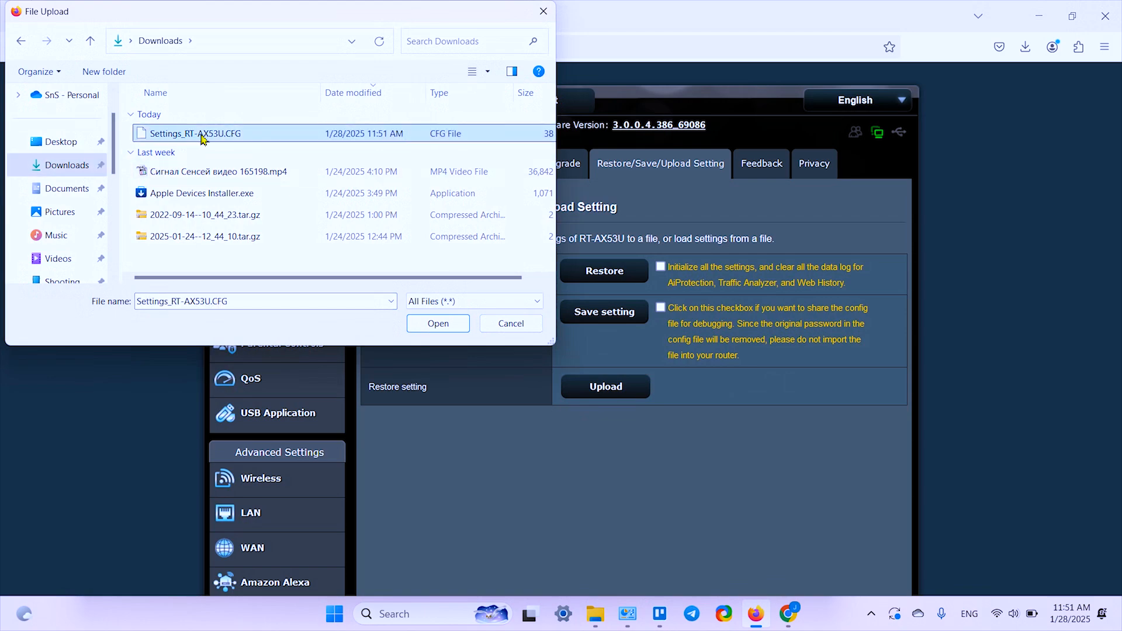
click(438, 324)
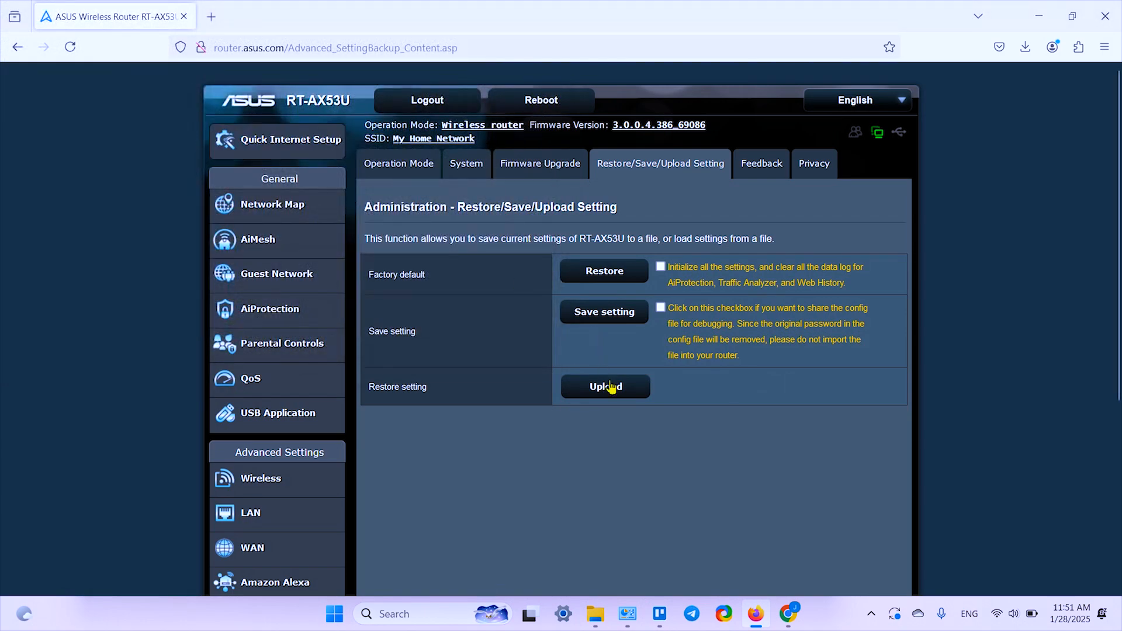
mouse_move(673, 429)
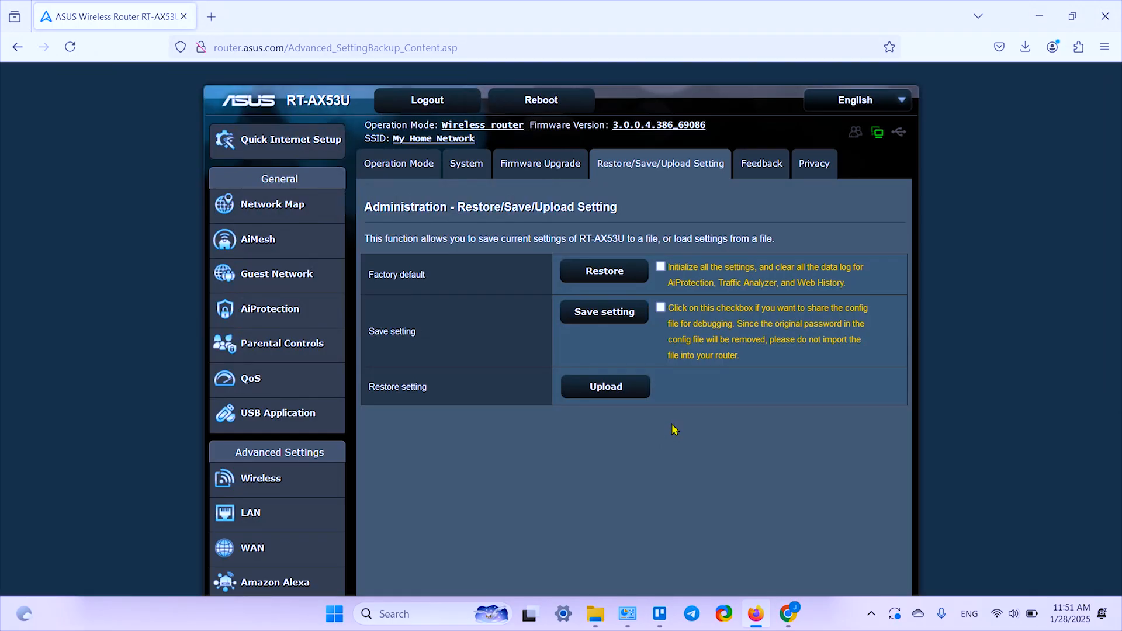
click(604, 387)
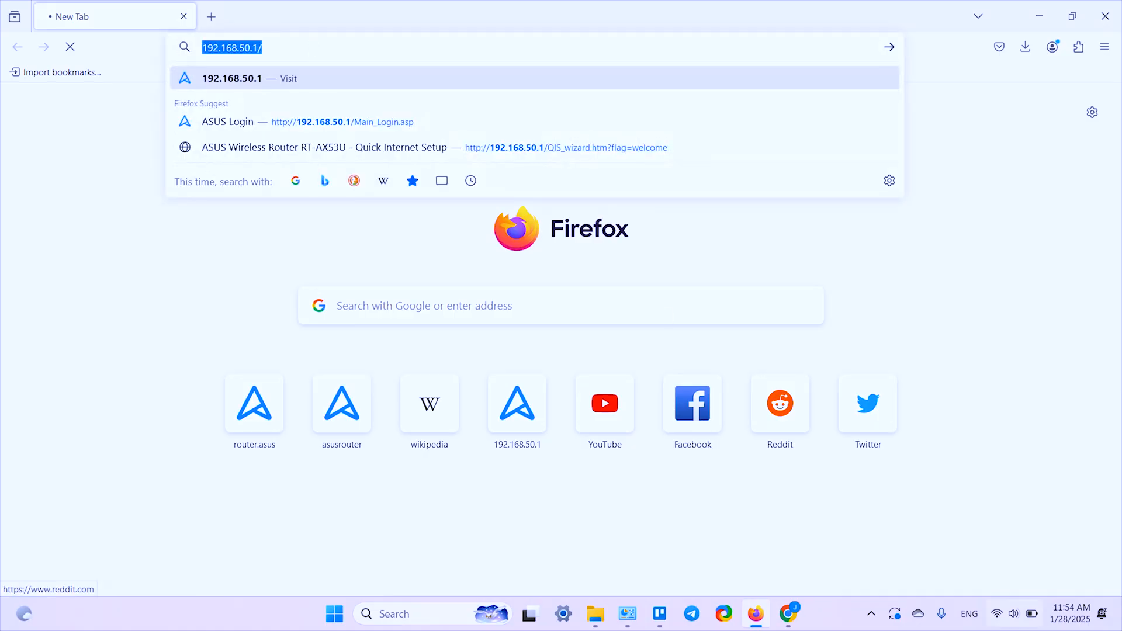
- Connect the computer to the My Home Network Wi-Fi from the taskbar quick settings
click(997, 613)
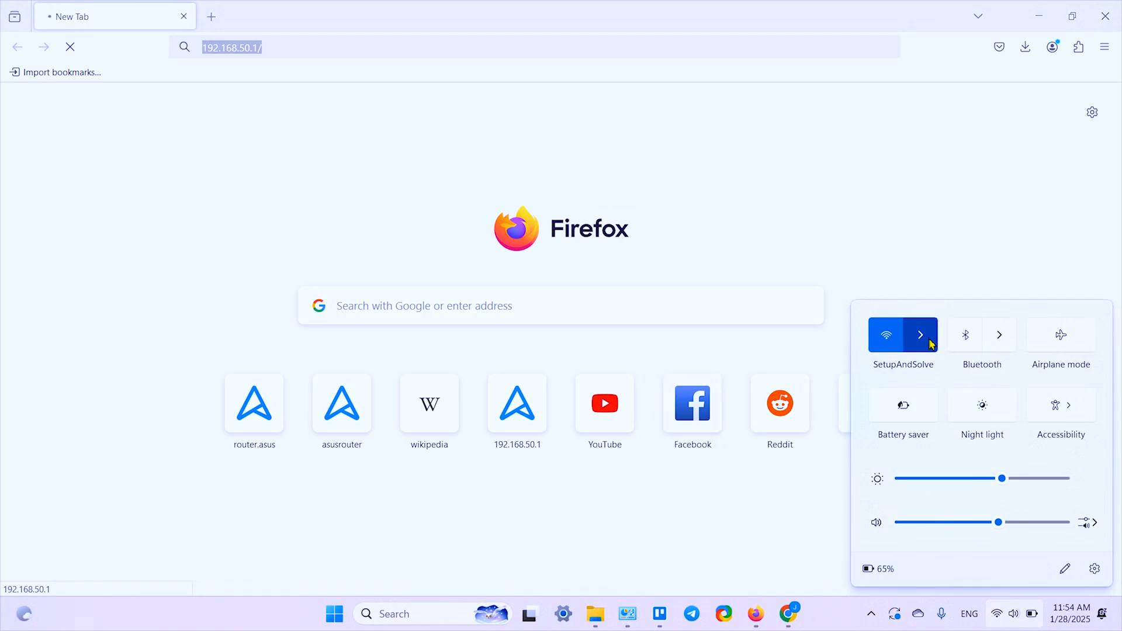
click(920, 336)
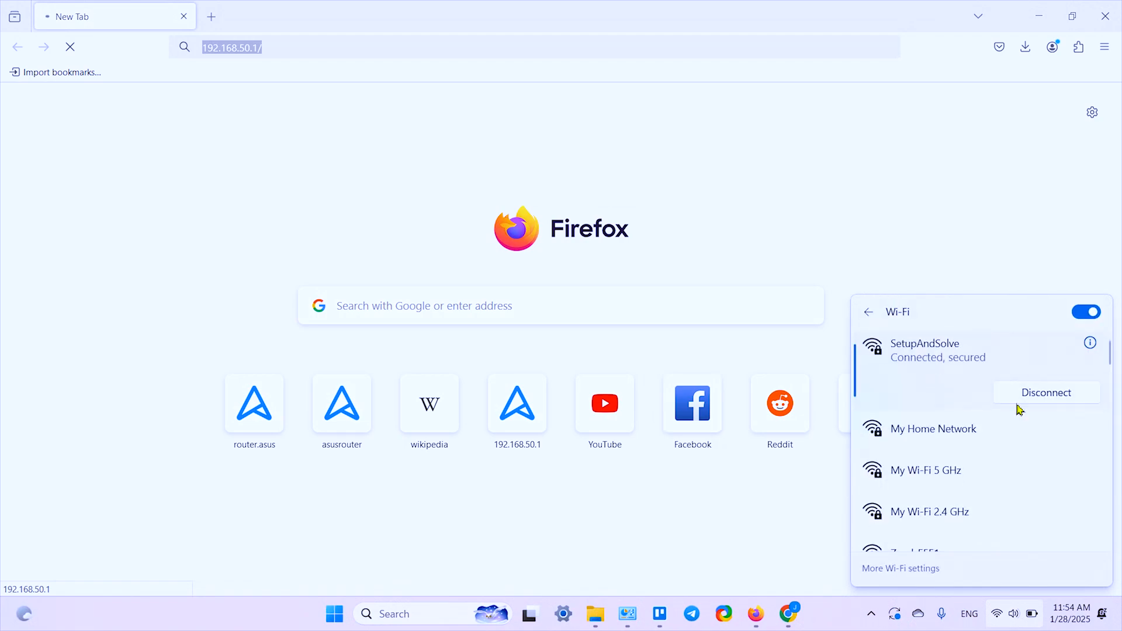
click(933, 429)
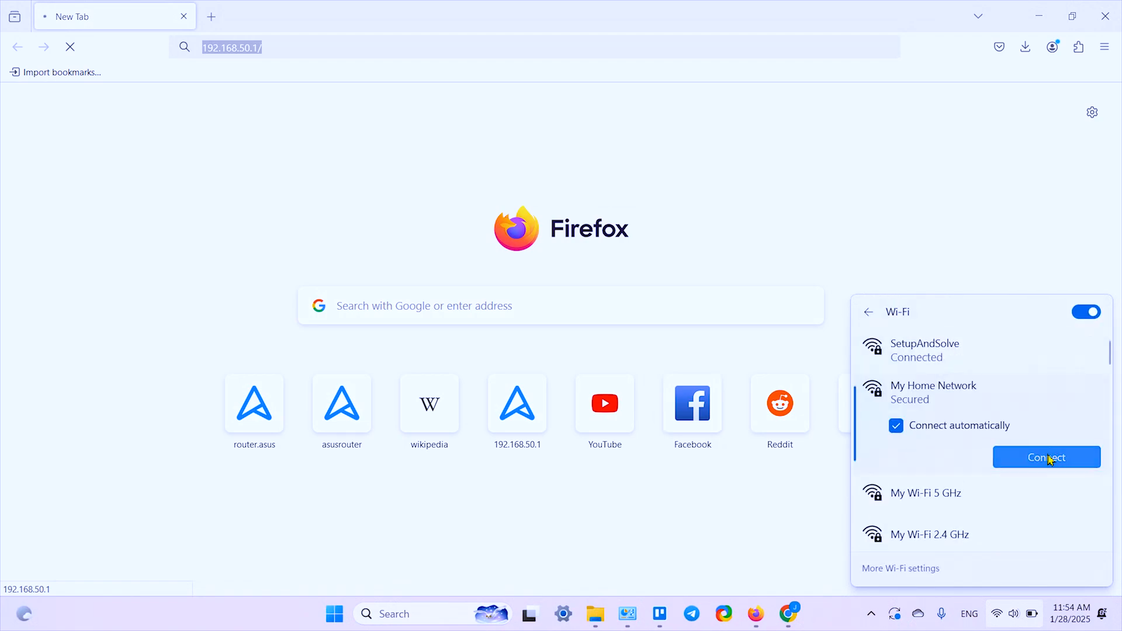
click(1045, 457)
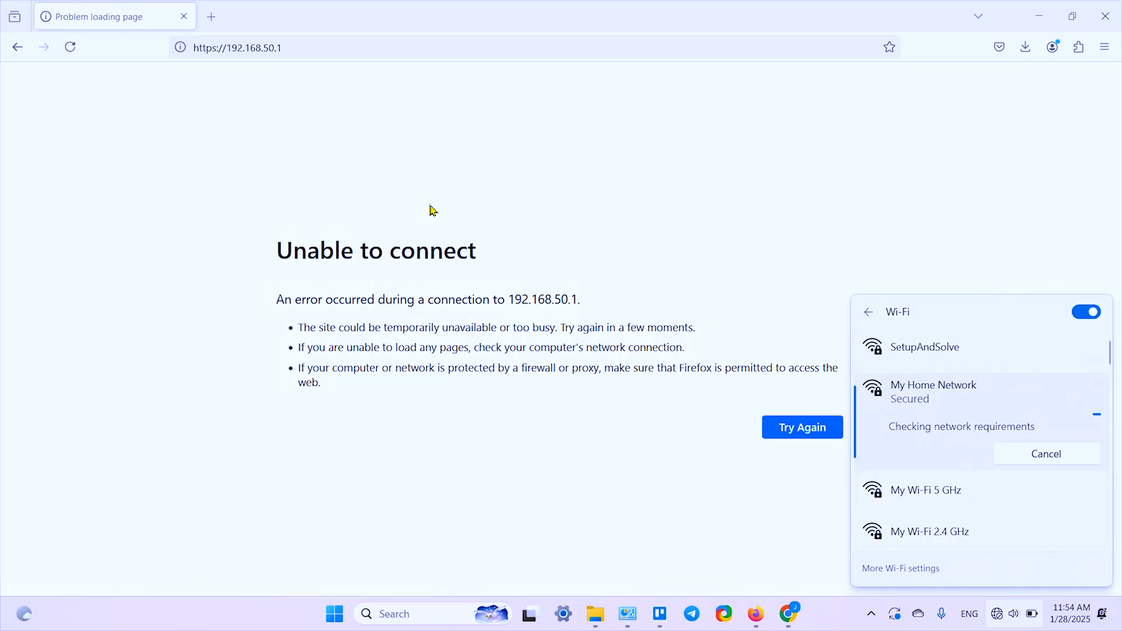
click(1045, 453)
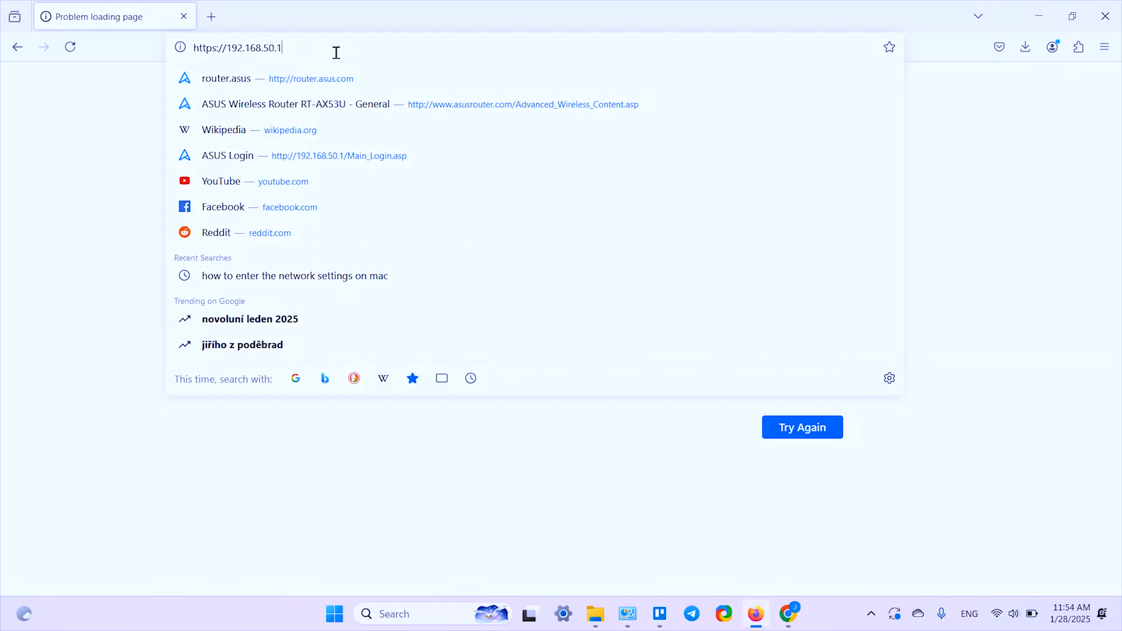
- Return to router.asus.com and sign in again as admin
text(a)
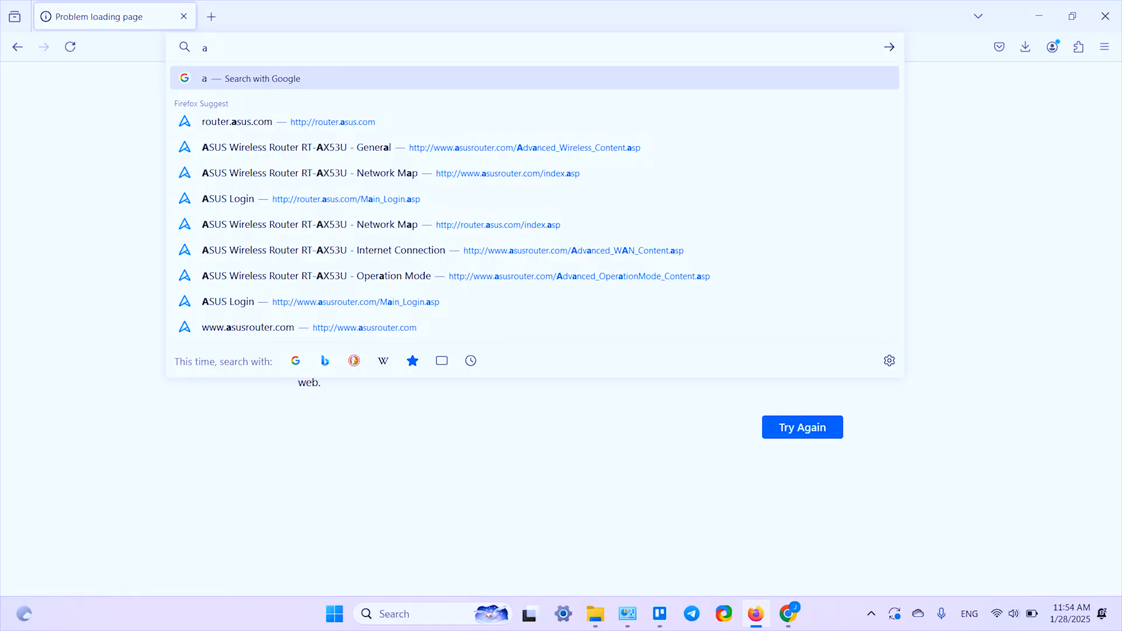
text(sus.com/Main_Login.asp)
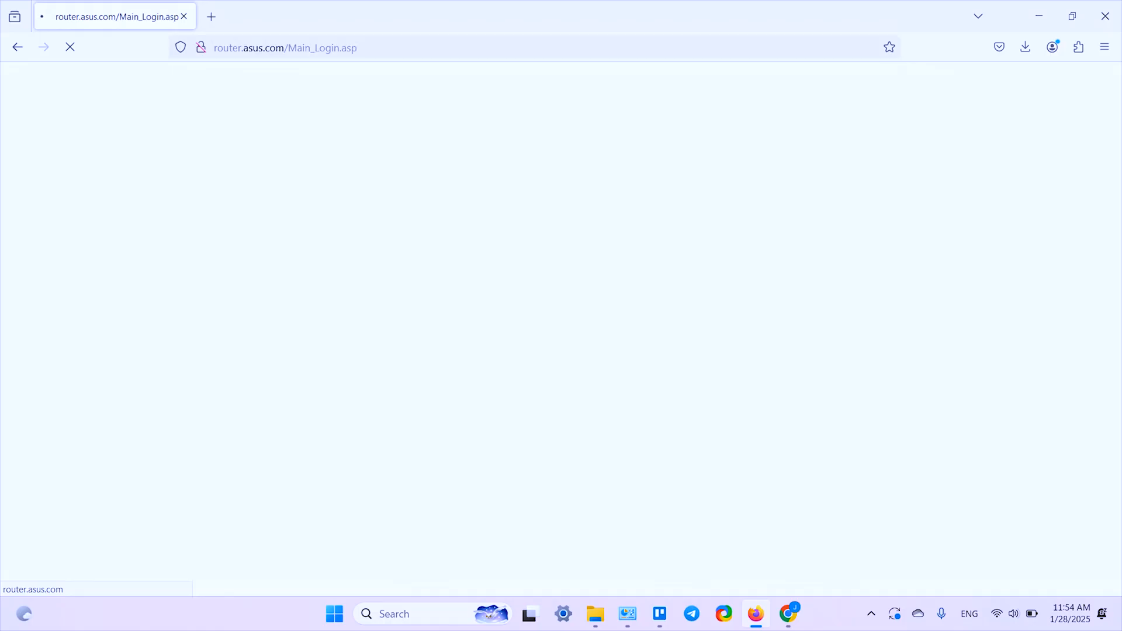
text(admin)
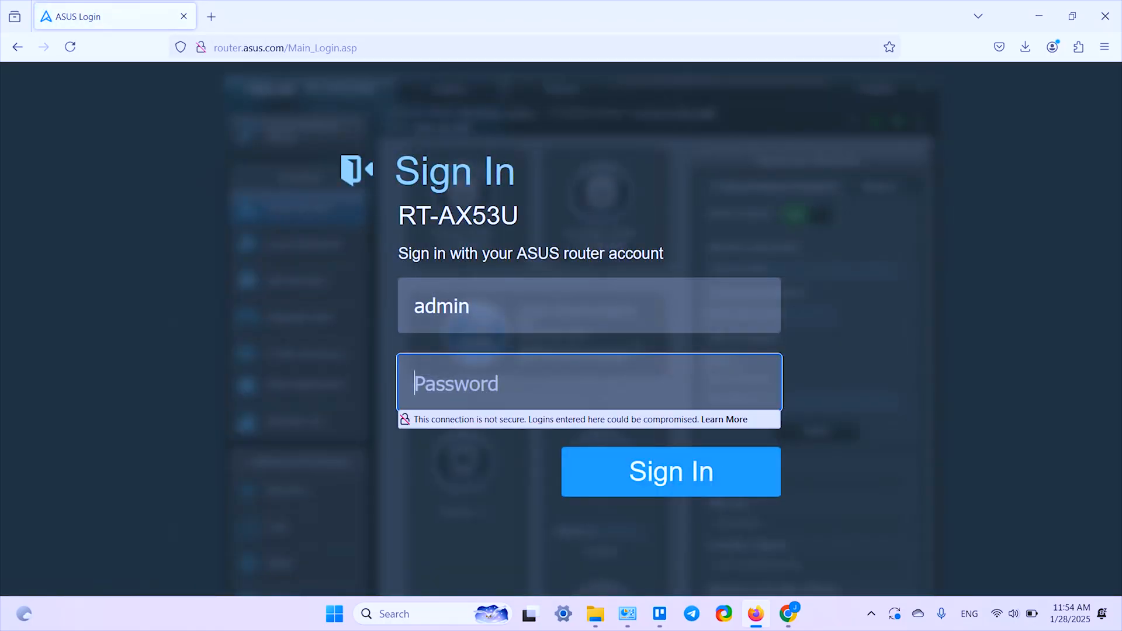
text(***)
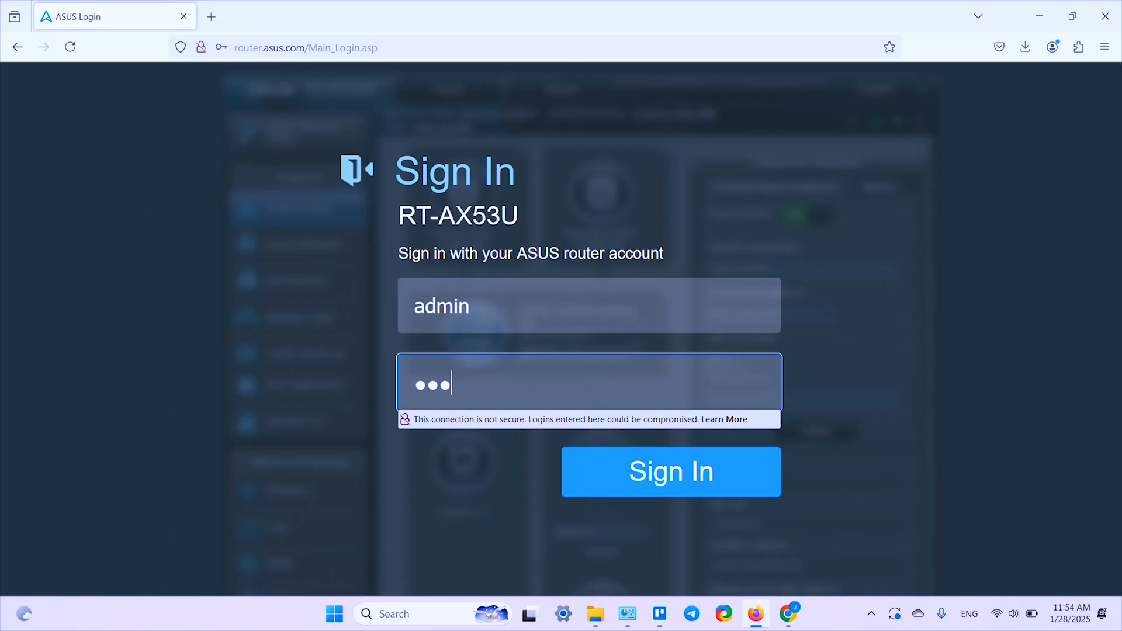
click(670, 471)
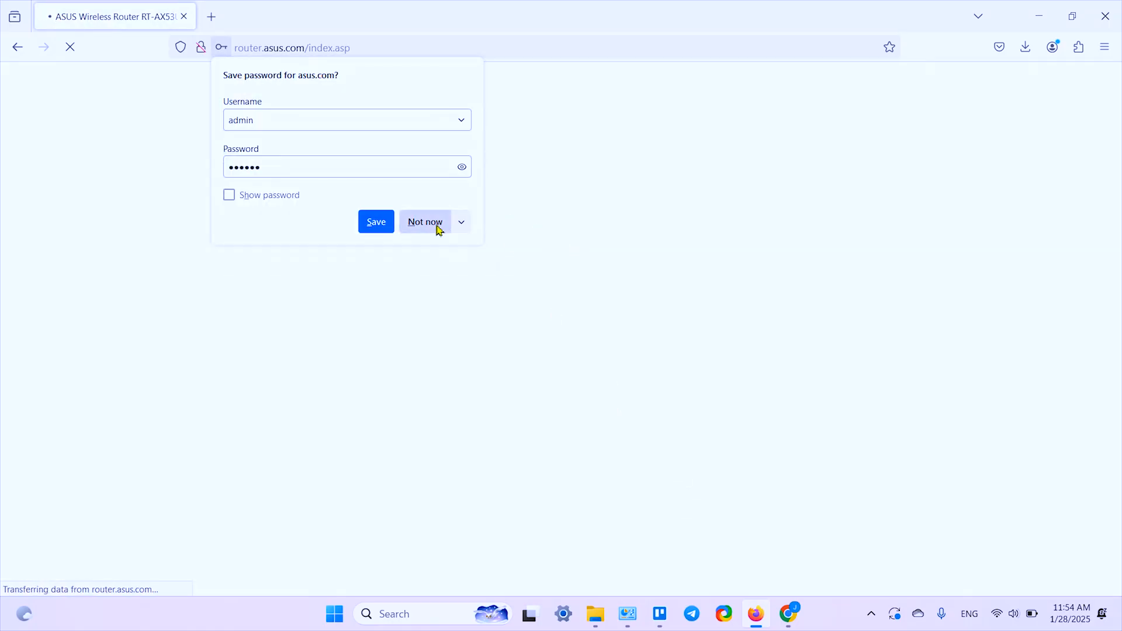
- Decline Firefox's save-password prompt and reopen Administration's Restore/Save/Upload Setting page
click(426, 222)
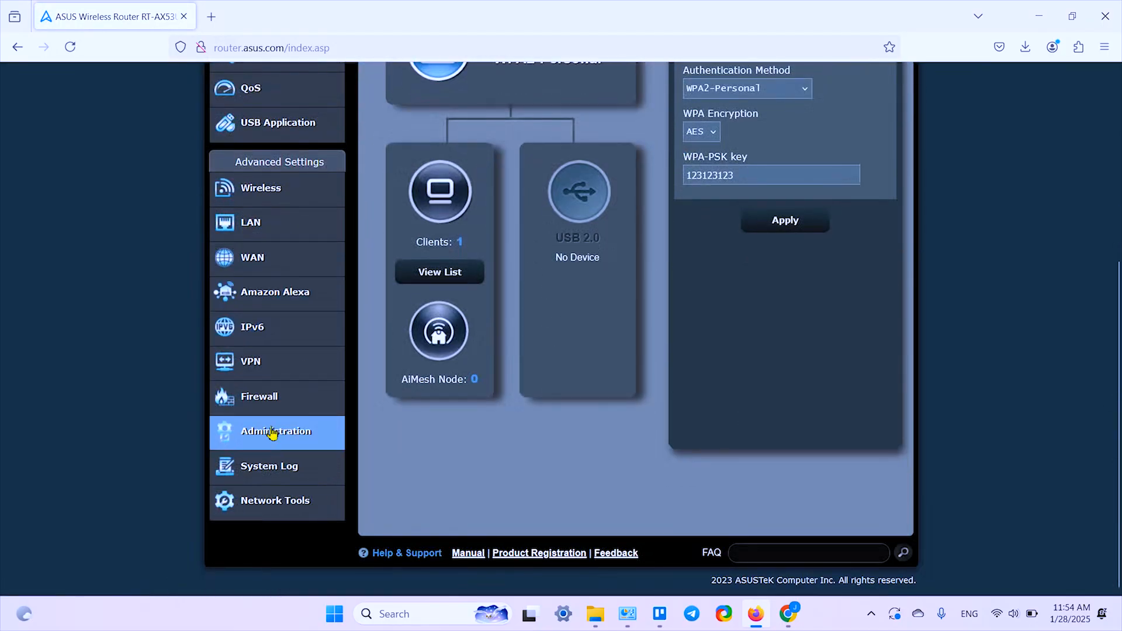
click(276, 432)
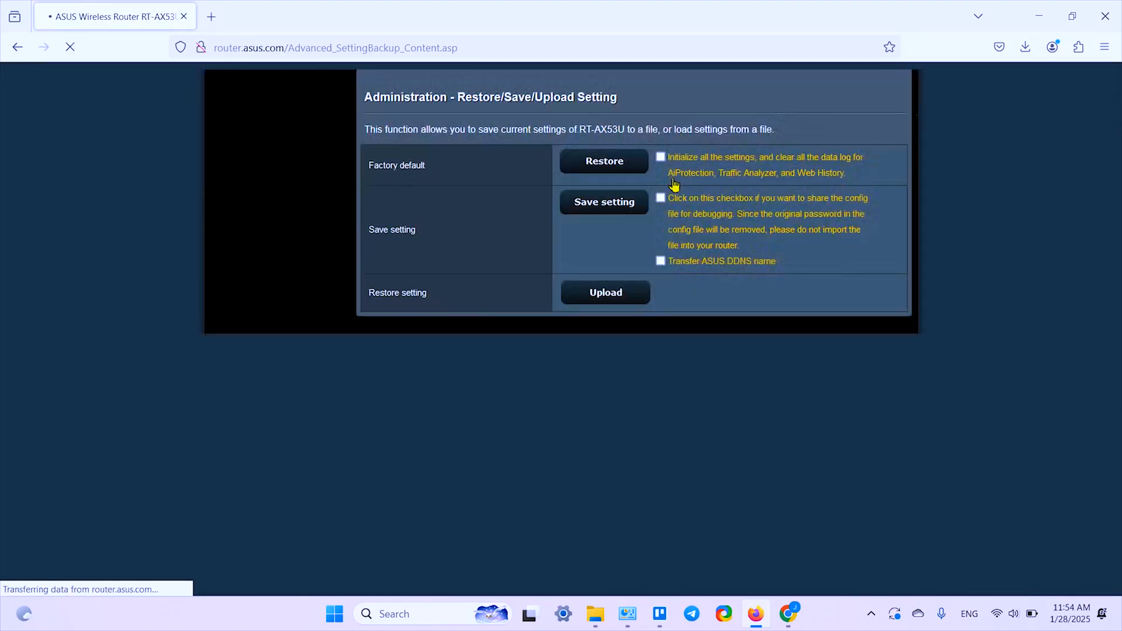